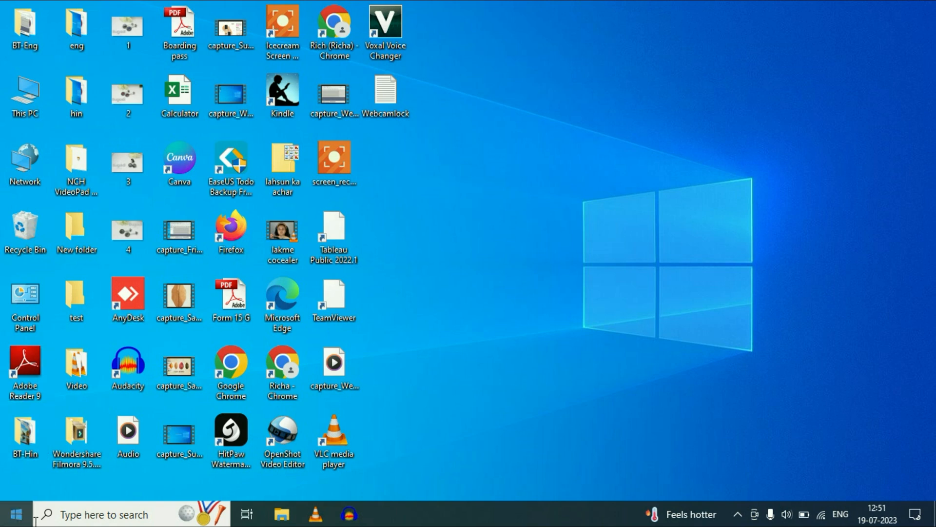
Launch Windows Settings from the Start menu's expanded sidebar
left_click(14, 513)
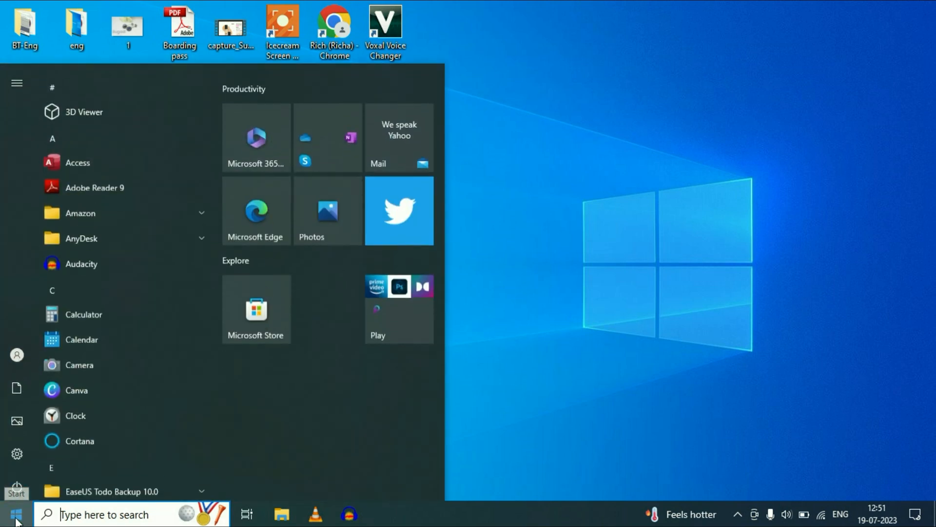
left_click(16, 80)
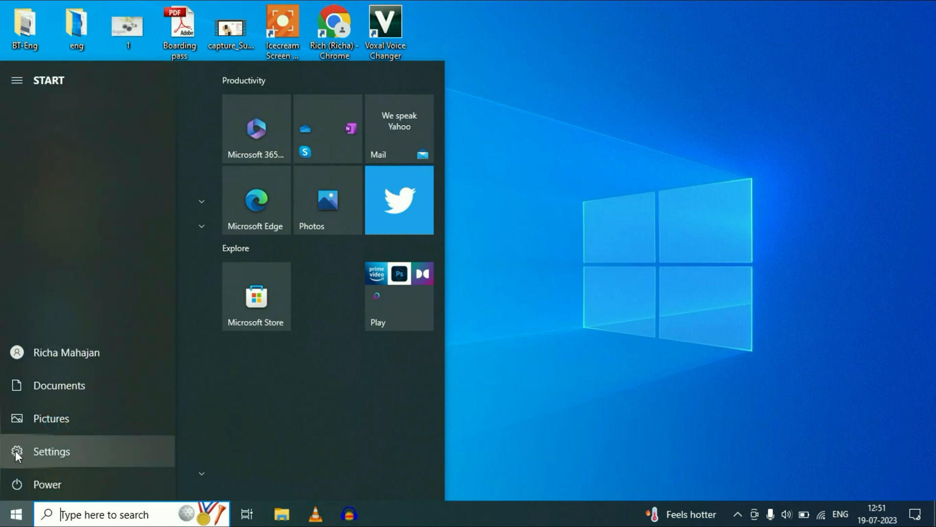
left_click(51, 450)
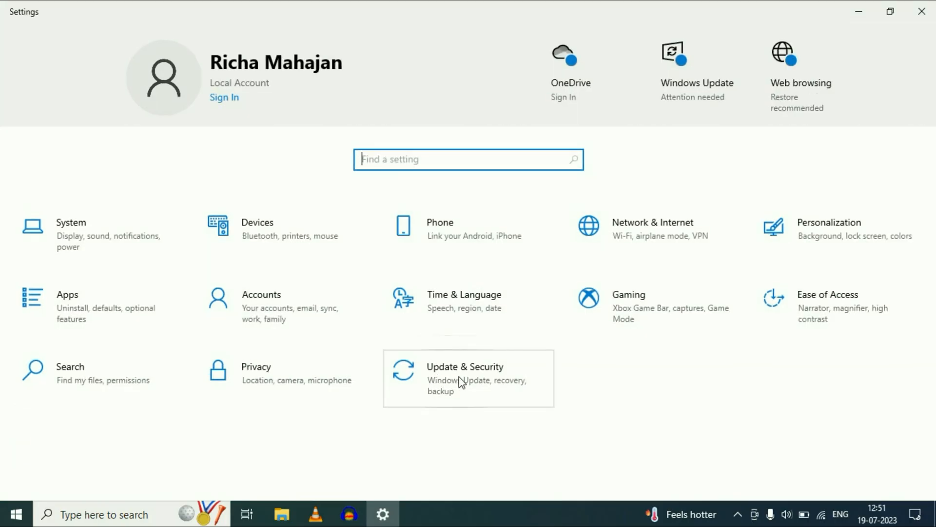
Go to Update & Security and select Recovery in the left pane
left_click(465, 378)
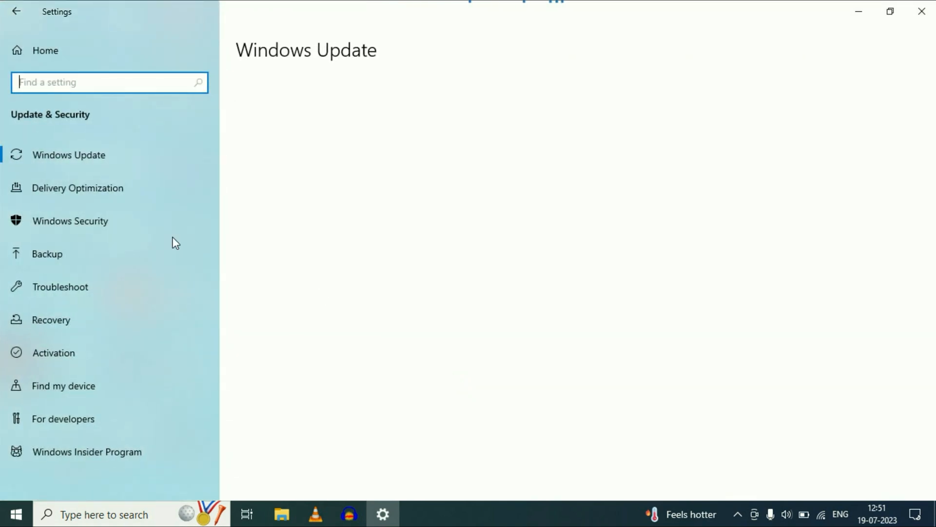
mouse_move(51, 323)
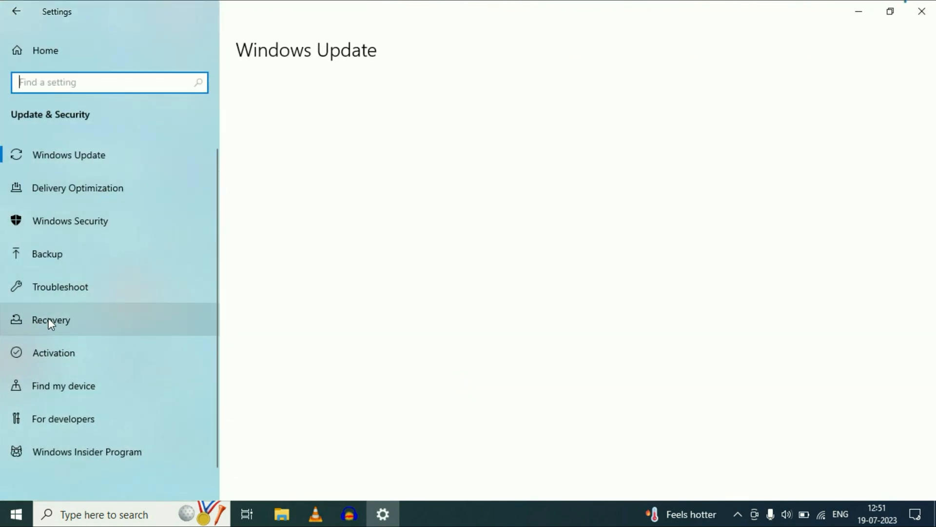
left_click(50, 320)
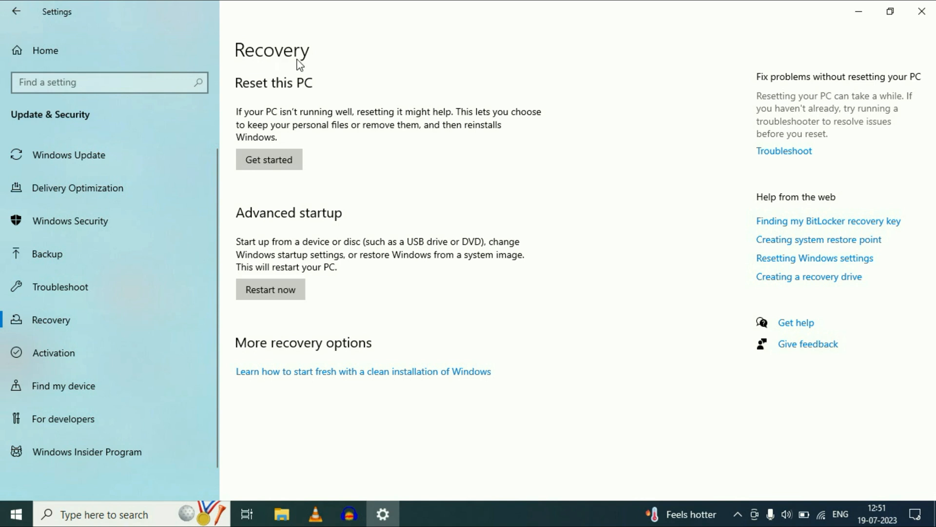
mouse_move(253, 94)
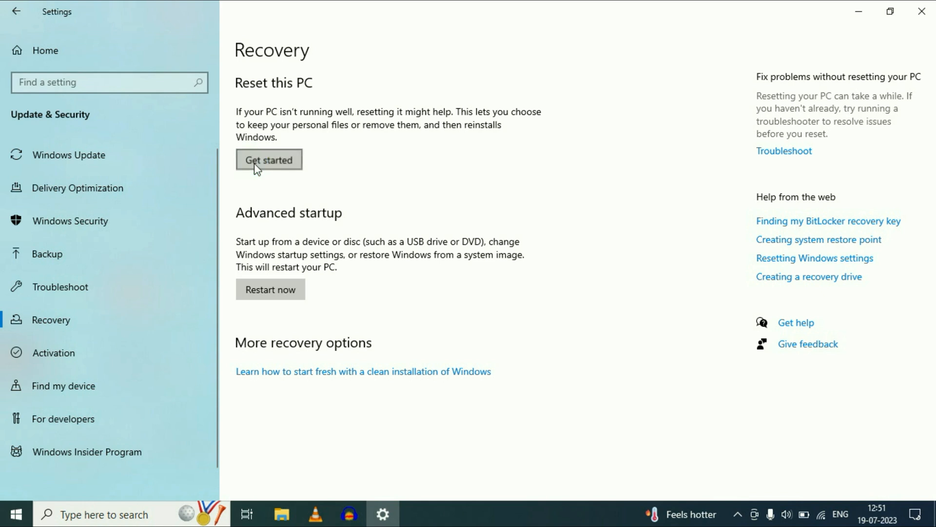
Start Reset this PC with Get started, then minimize to the desktop
left_click(269, 160)
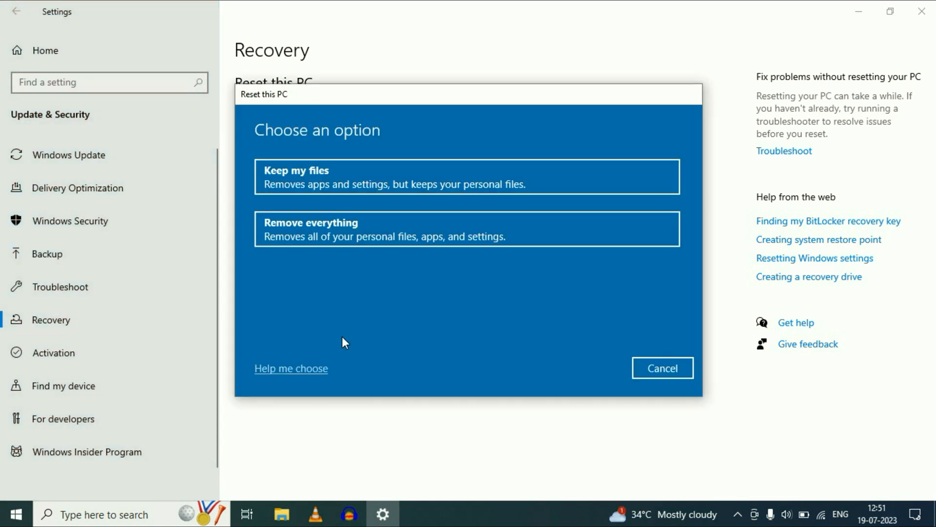
mouse_move(383, 191)
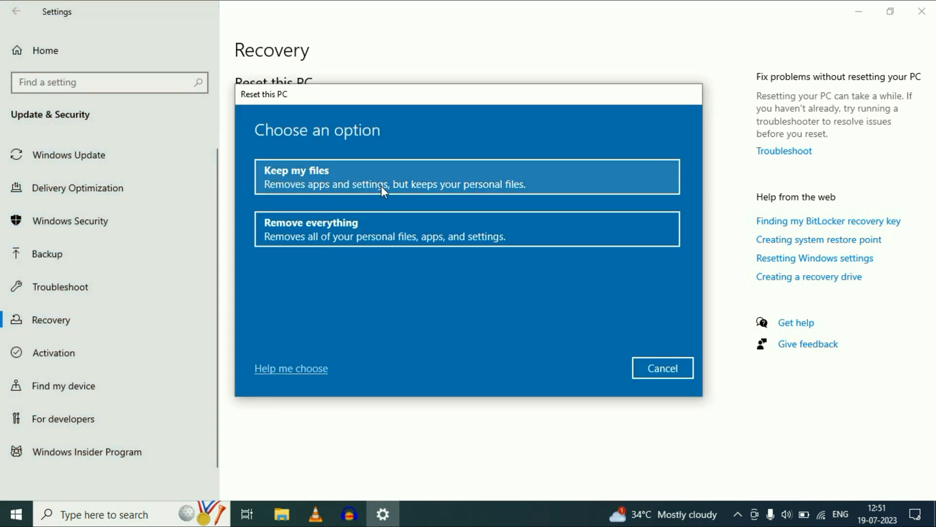
mouse_move(397, 174)
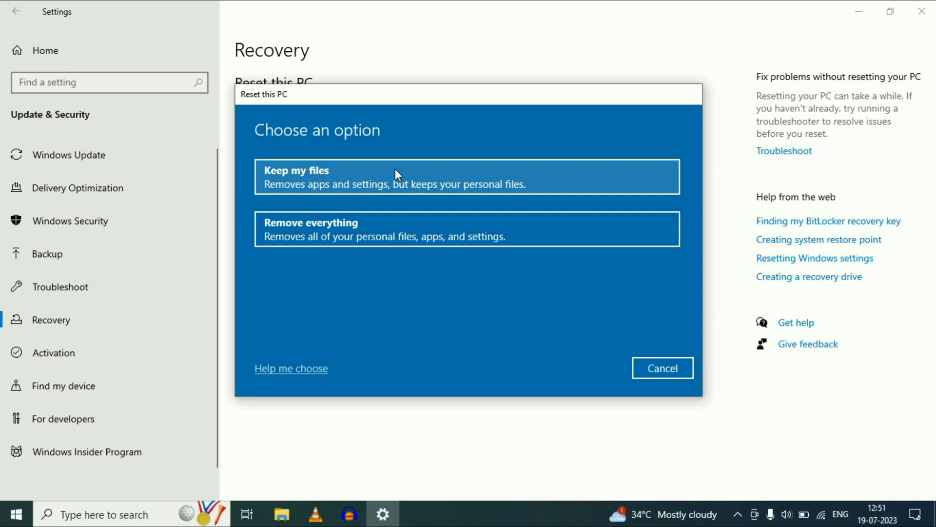
mouse_move(328, 190)
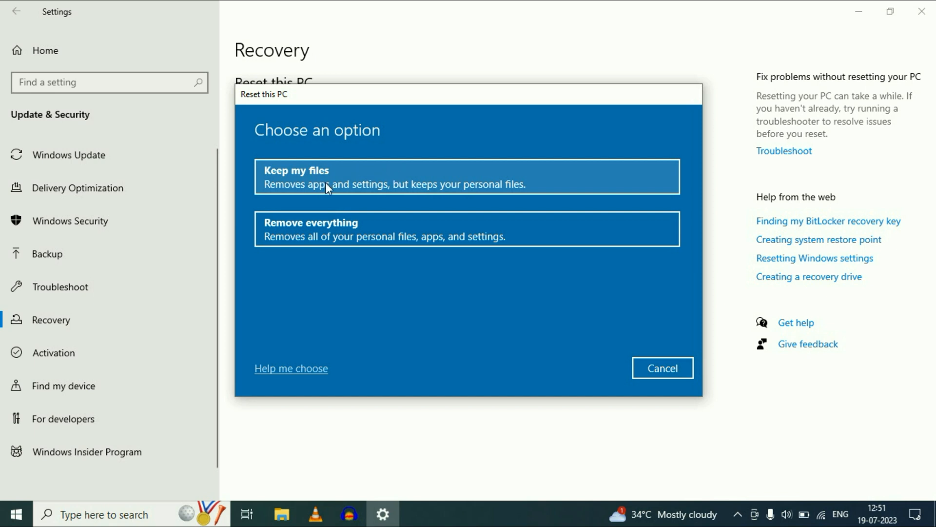
mouse_move(281, 236)
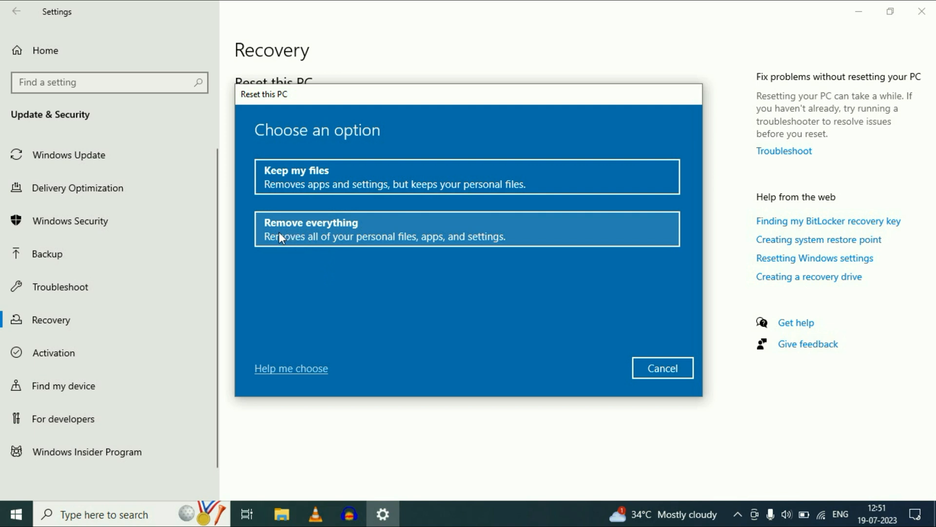
mouse_move(371, 237)
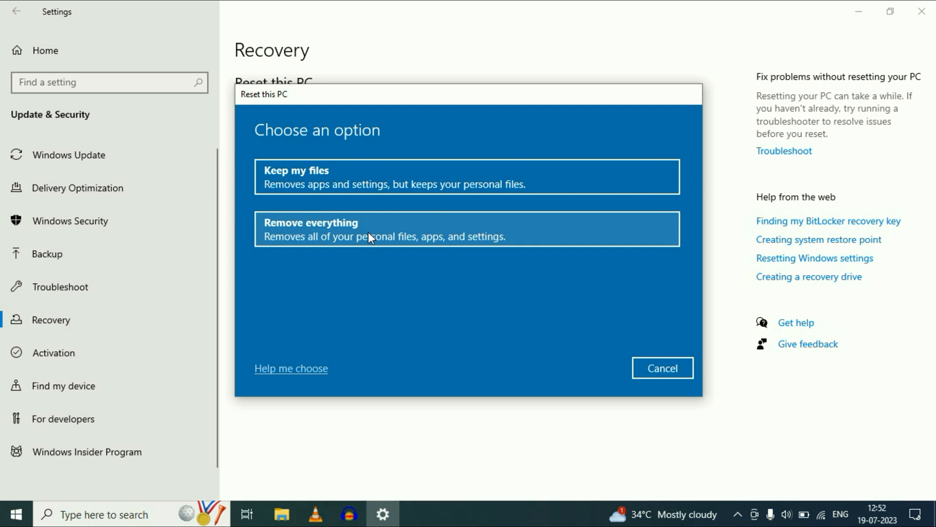
mouse_move(360, 183)
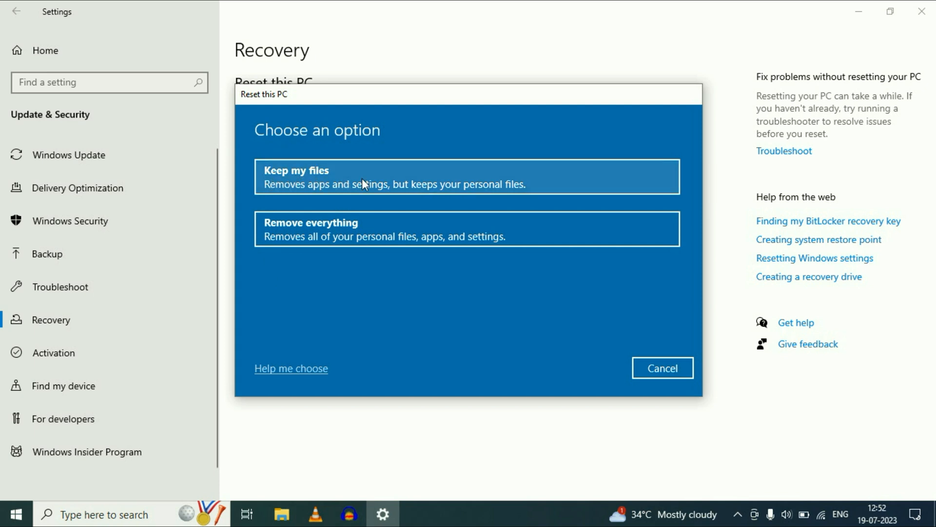
left_click(662, 367)
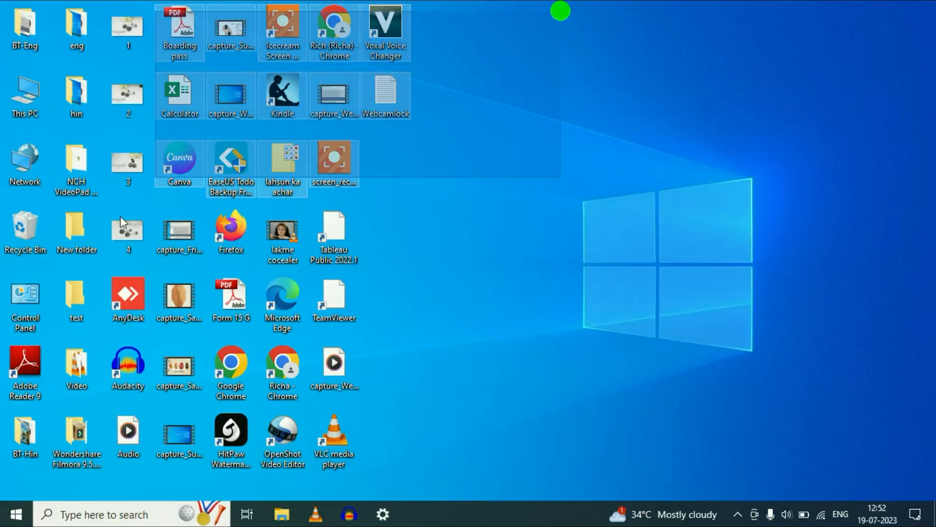
Open This PC from the desktop and browse into Local Disk (D:)
left_click(8, 72)
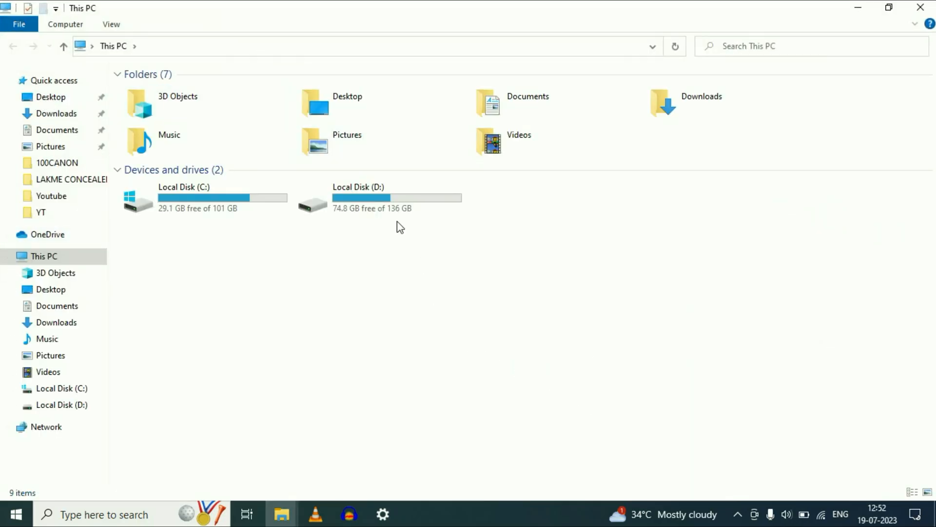
left_click(378, 200)
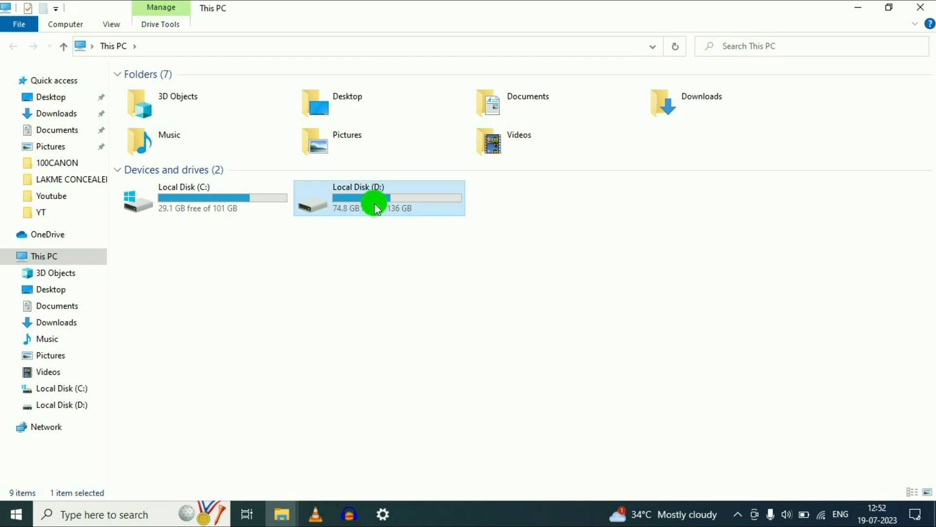
double_click(375, 205)
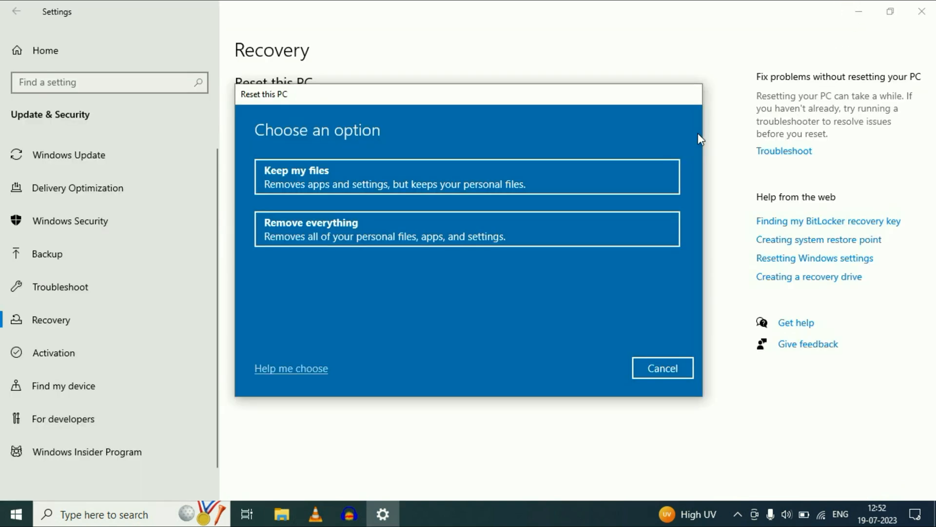
mouse_move(202, 77)
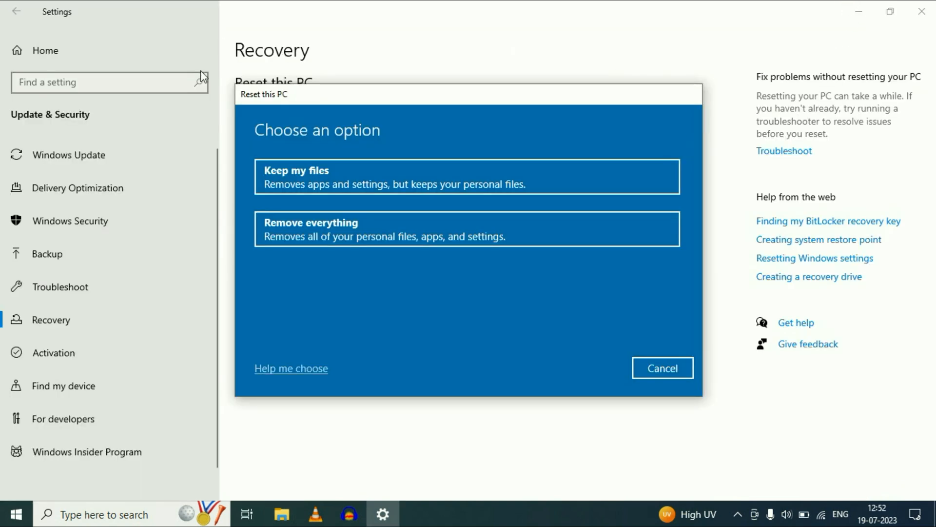
mouse_move(343, 187)
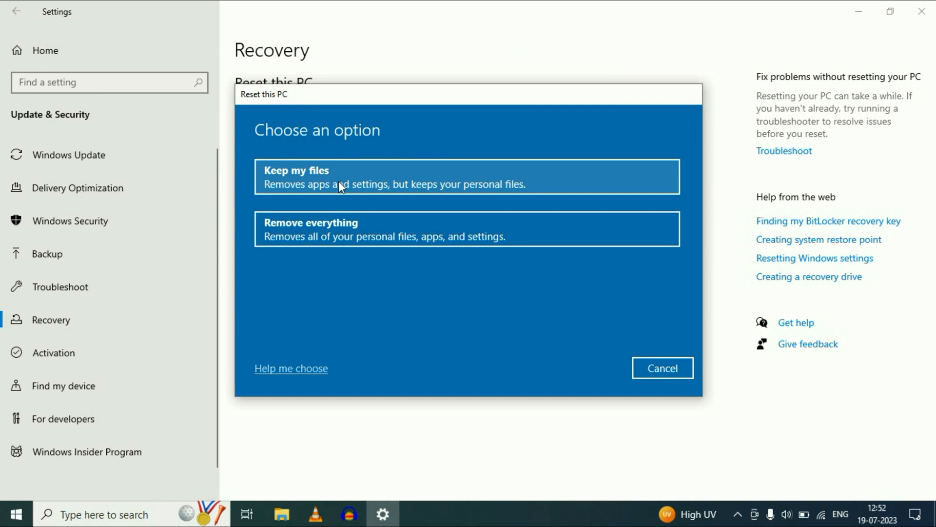
mouse_move(460, 112)
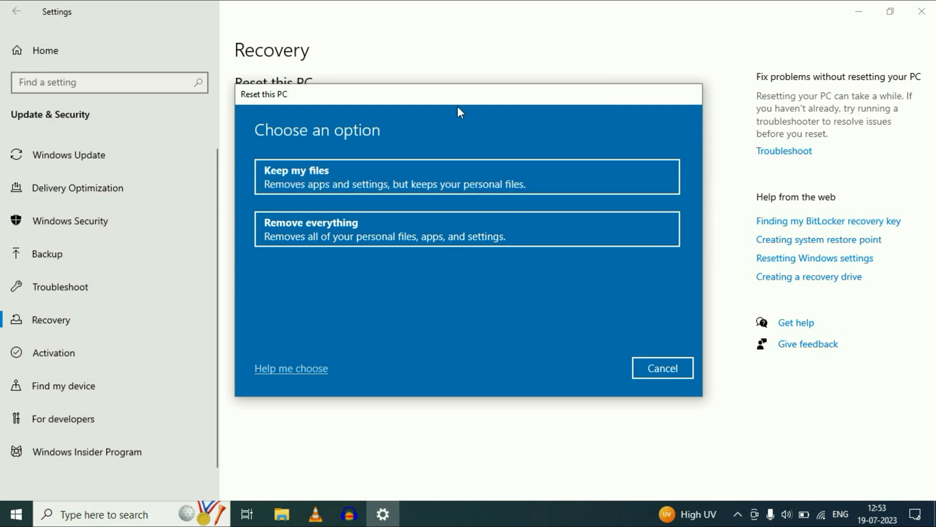
mouse_move(457, 116)
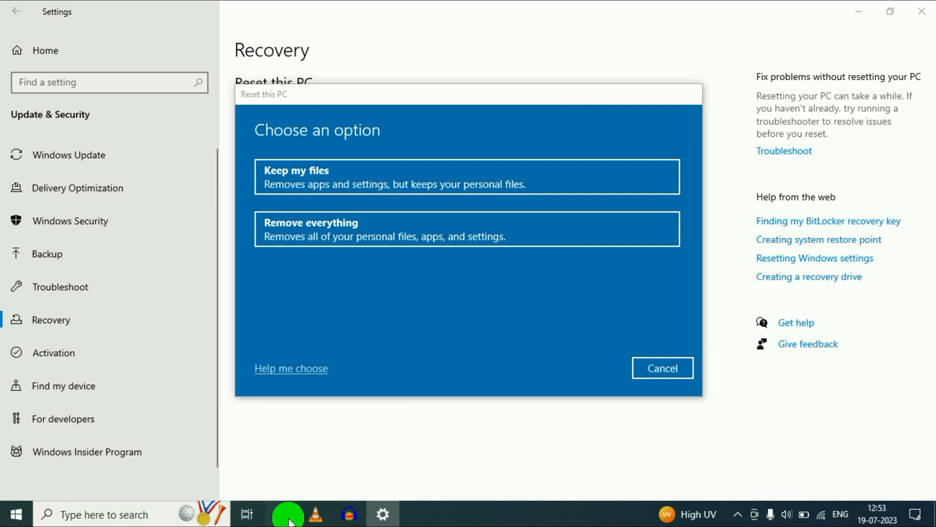
Open System properties from This PC's right-click menu
right_click(511, 444)
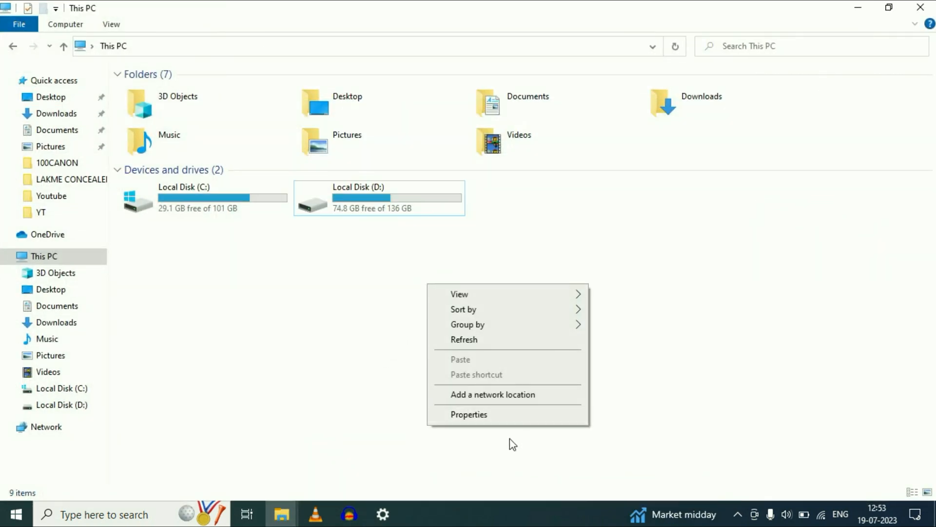
left_click(469, 414)
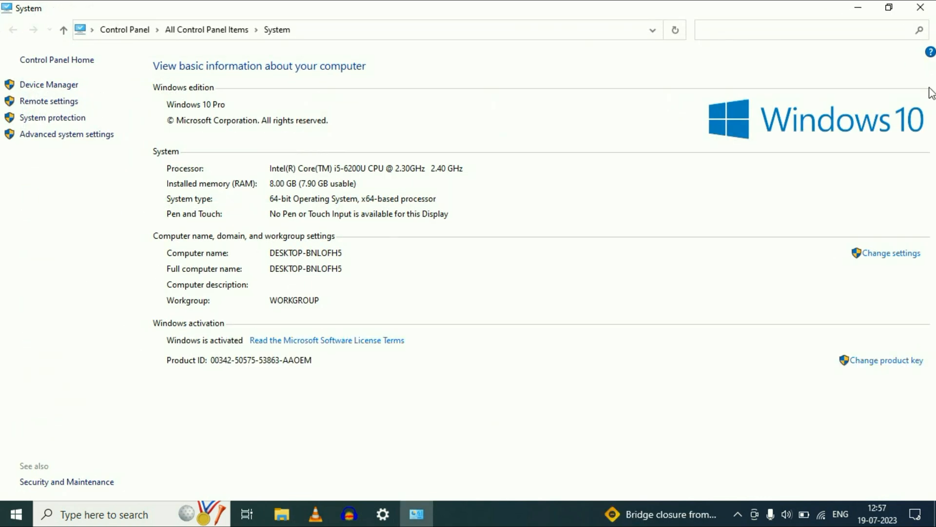
mouse_move(215, 362)
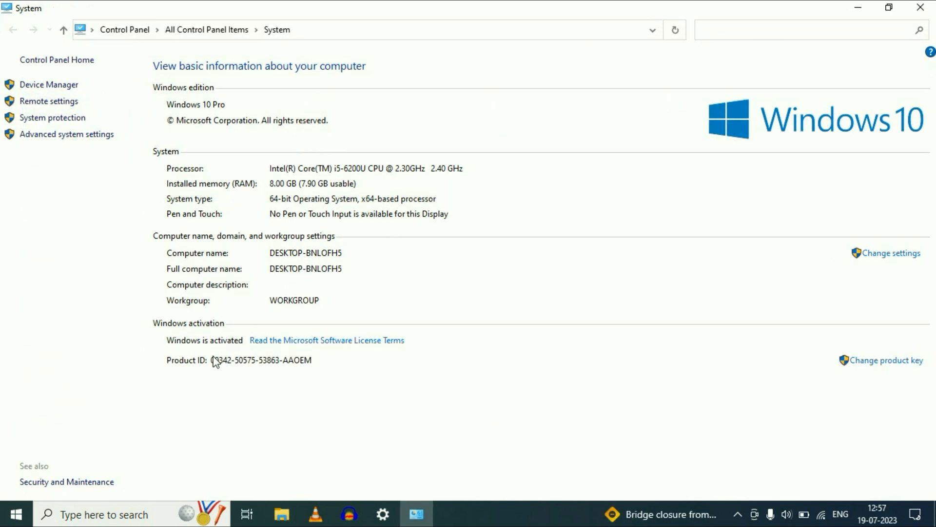
mouse_move(455, 285)
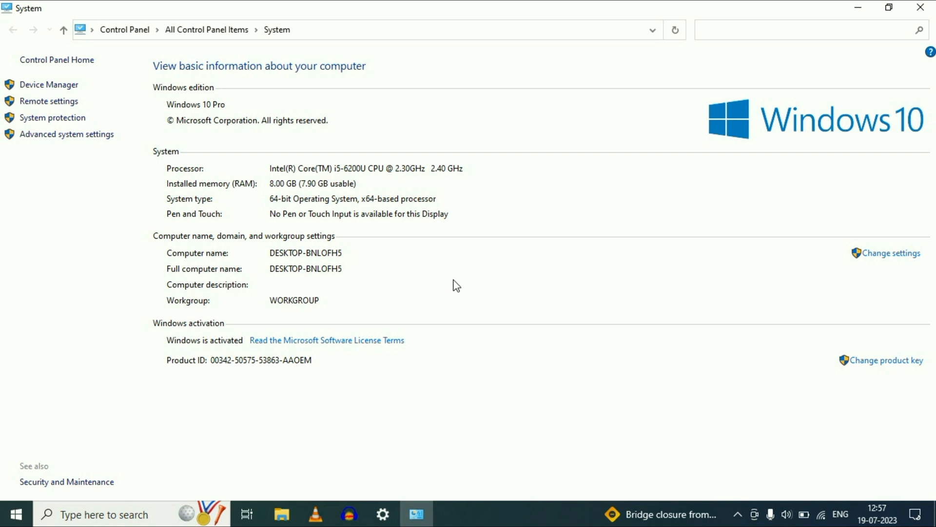
mouse_move(858, 7)
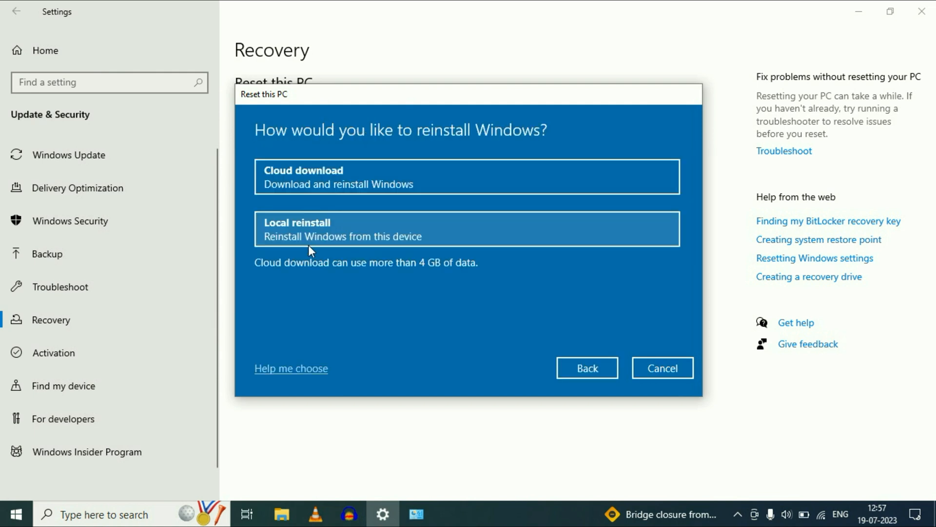
mouse_move(288, 237)
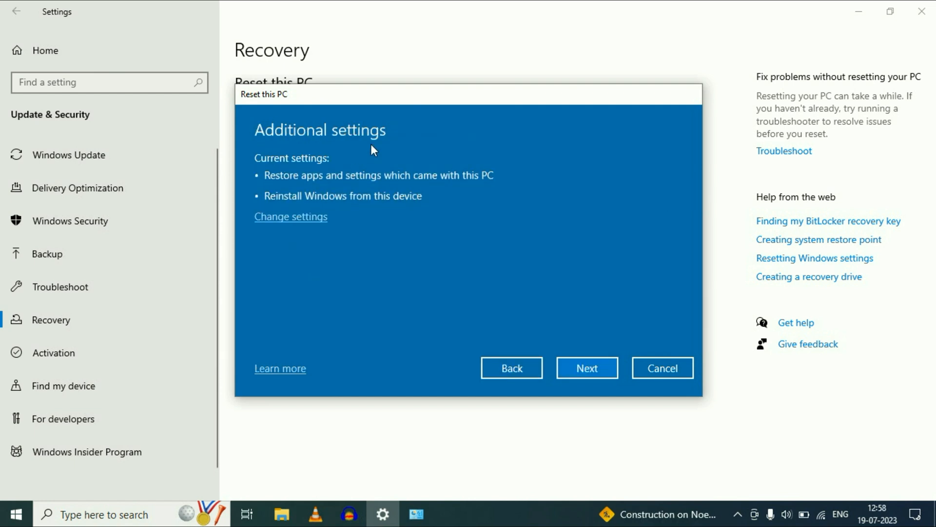
mouse_move(588, 367)
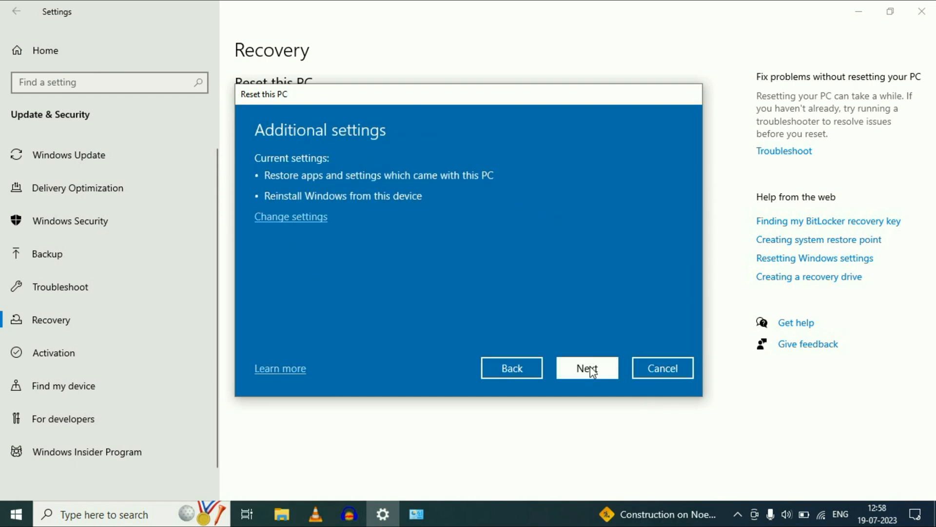
Continue past the Additional settings summary after choosing Local reinstall
left_click(586, 367)
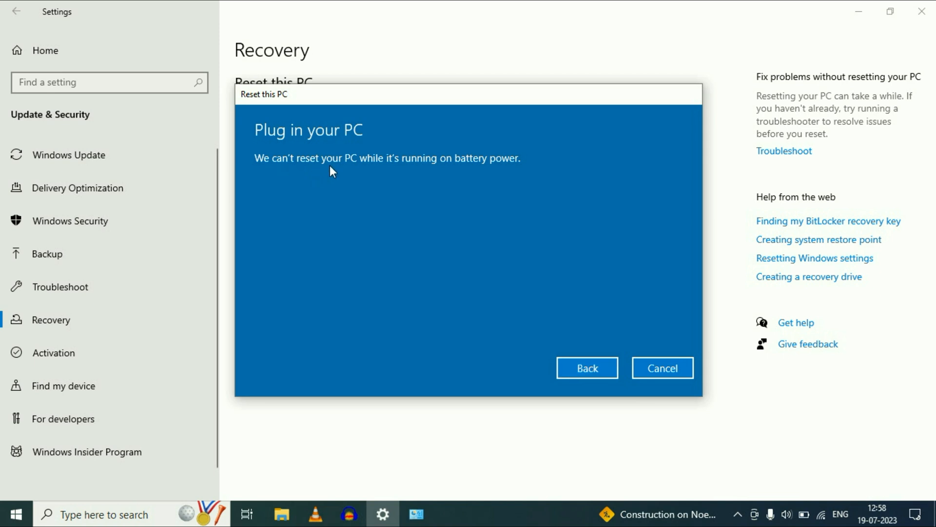
mouse_move(347, 165)
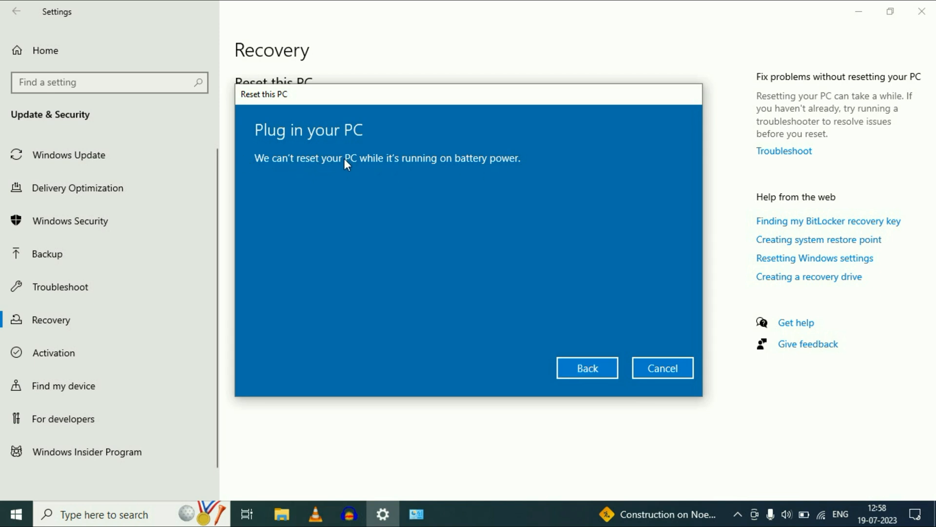
mouse_move(446, 169)
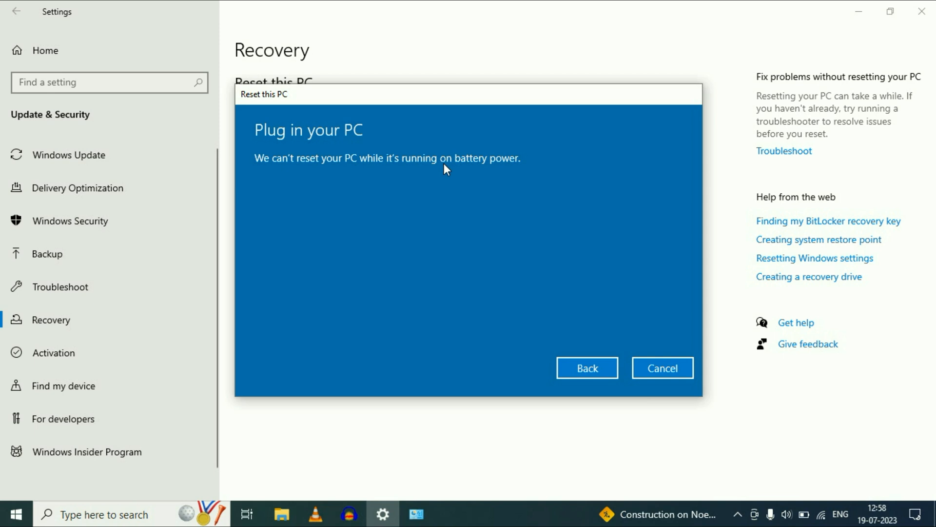
mouse_move(532, 187)
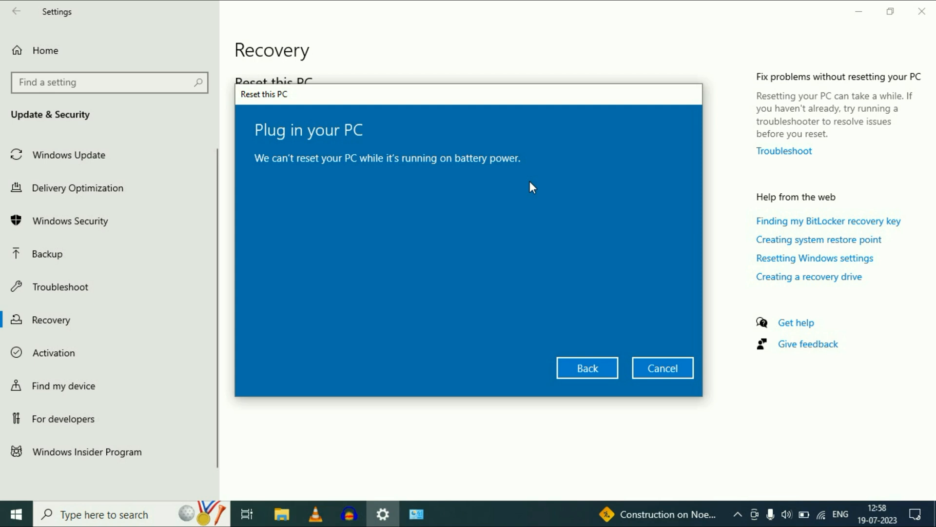
Retry Next after plugging in to reach the Ready to reset summary
left_click(587, 367)
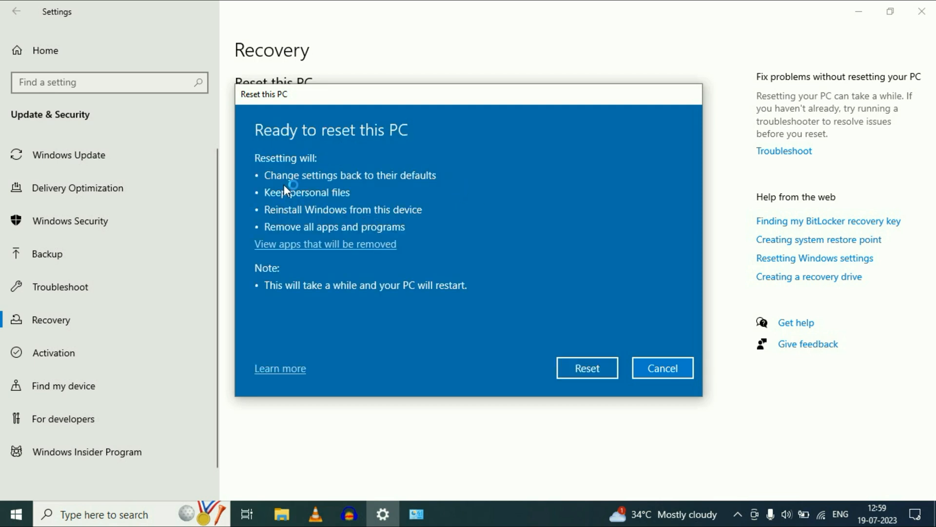
mouse_move(261, 190)
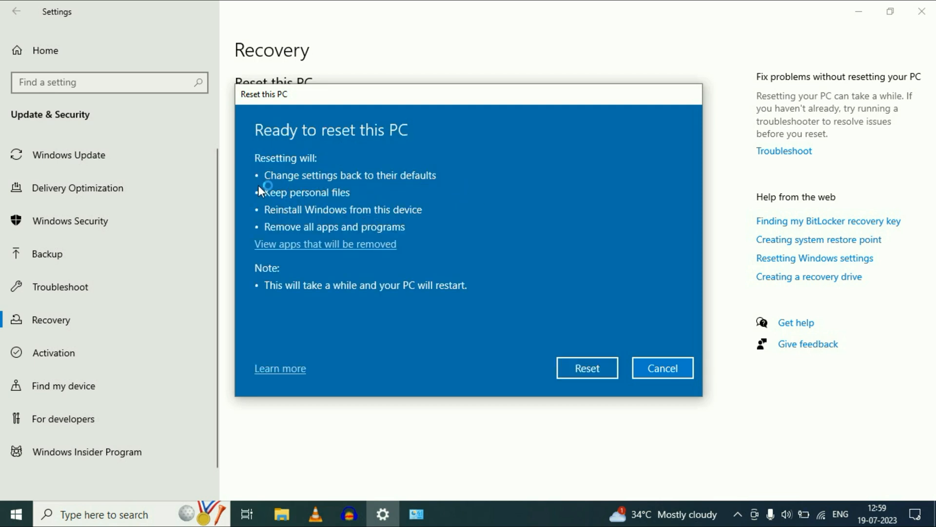
mouse_move(274, 214)
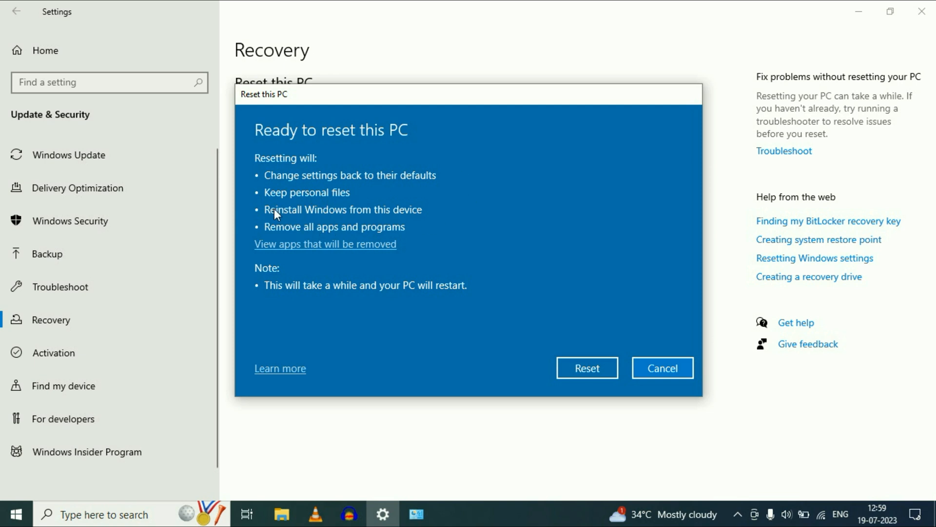
mouse_move(386, 240)
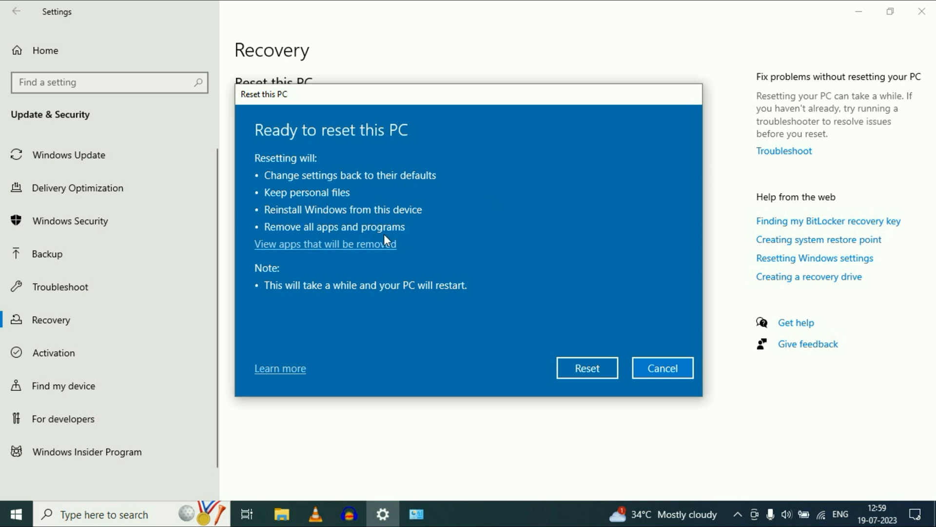
mouse_move(401, 234)
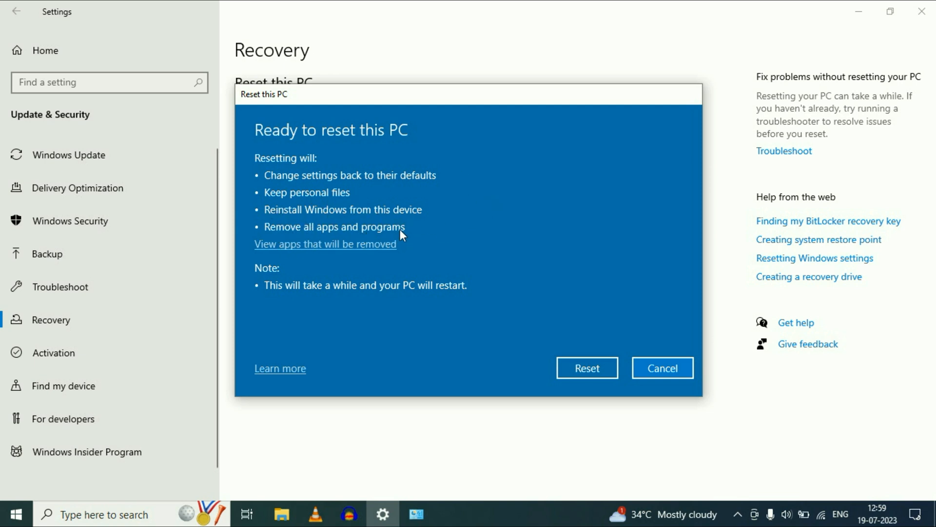
mouse_move(272, 244)
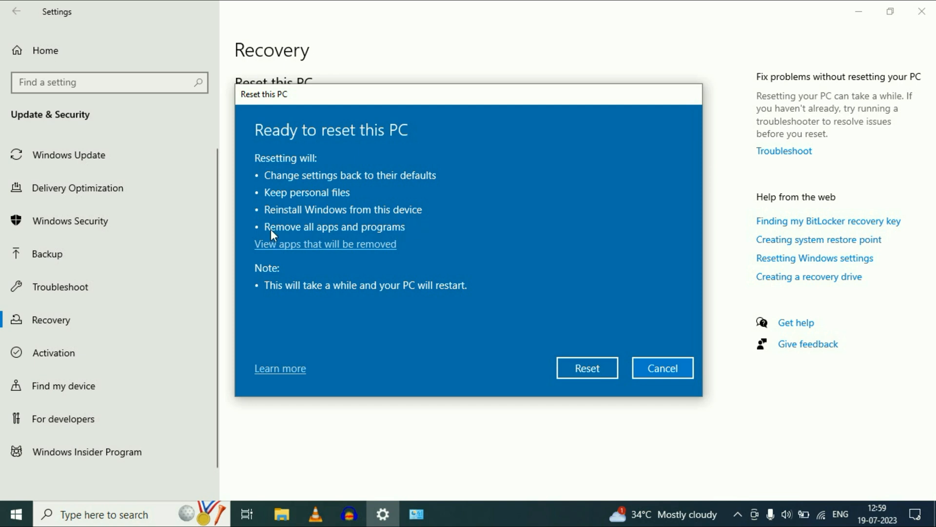
mouse_move(435, 236)
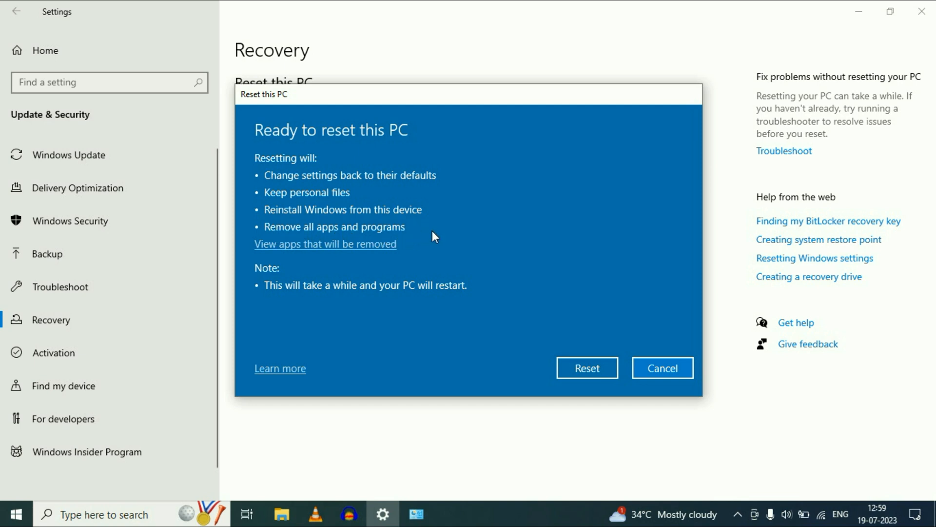
mouse_move(465, 237)
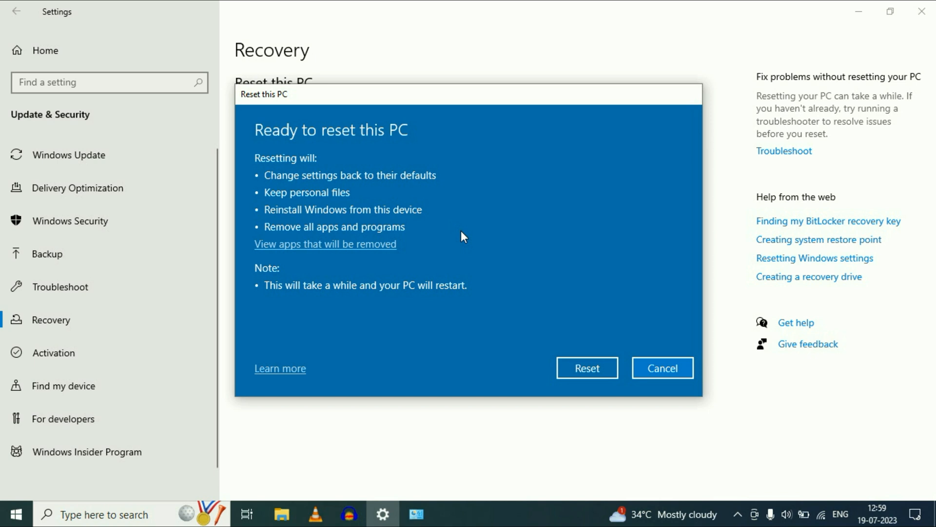
Open Control Panel, view by Small icons, and open Programs and Features
left_click(104, 513)
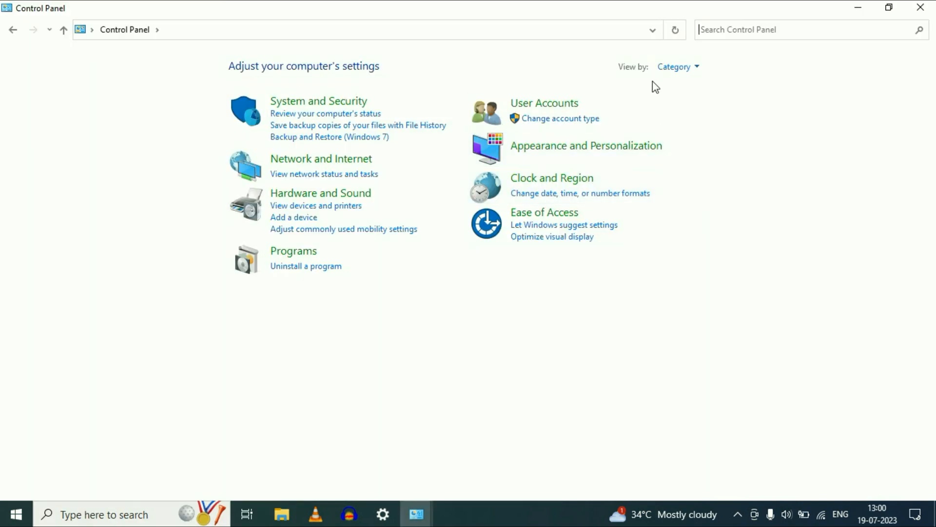
left_click(677, 66)
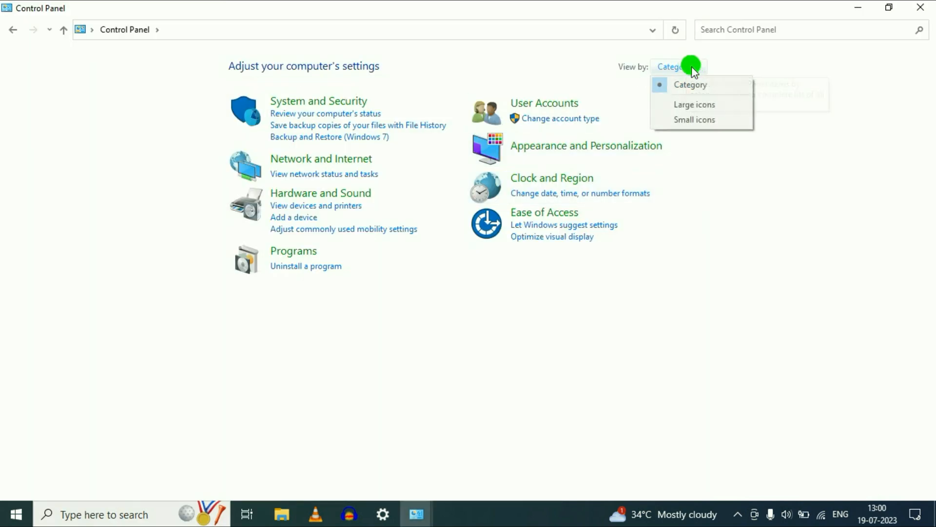
left_click(694, 119)
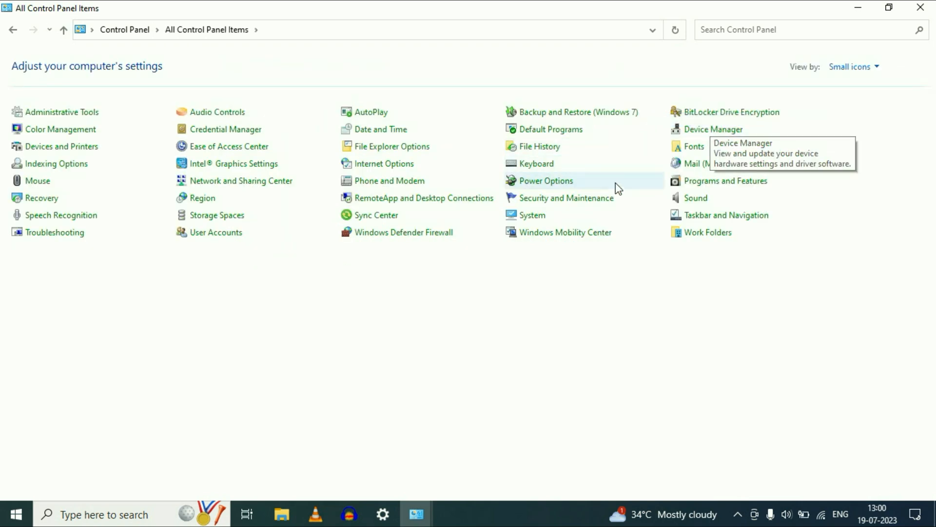
mouse_move(725, 180)
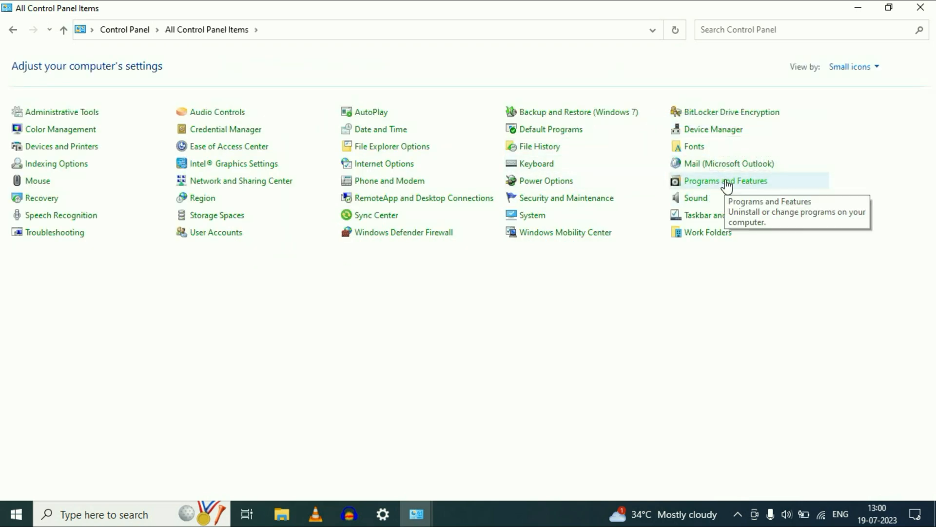
left_click(726, 180)
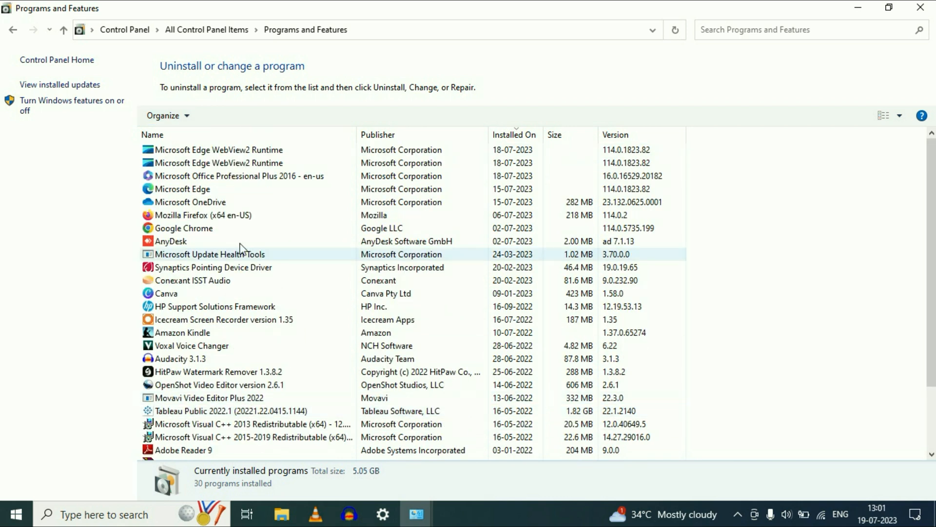
mouse_move(816, 246)
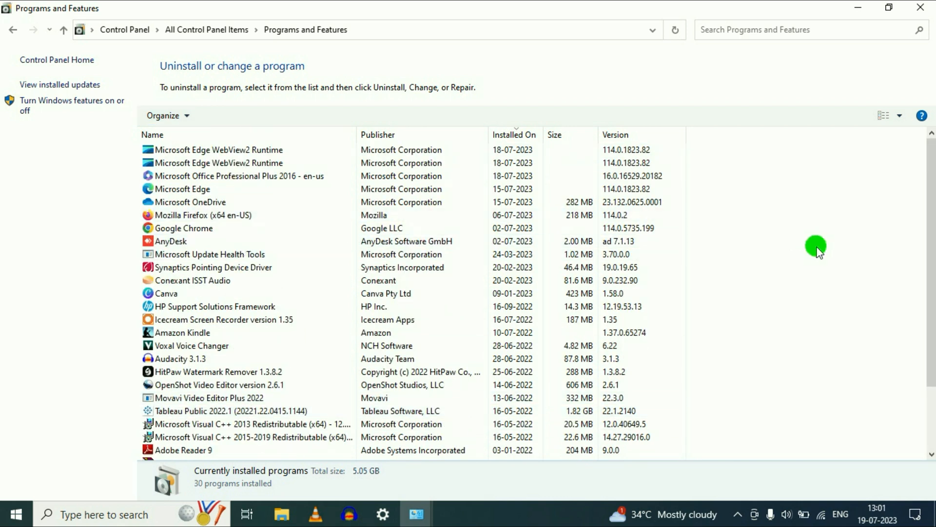
mouse_move(819, 252)
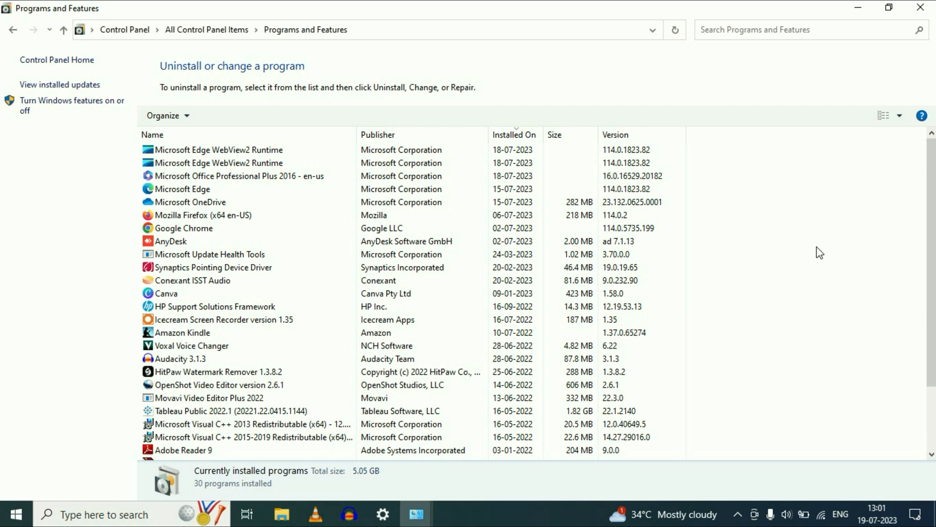
mouse_move(819, 236)
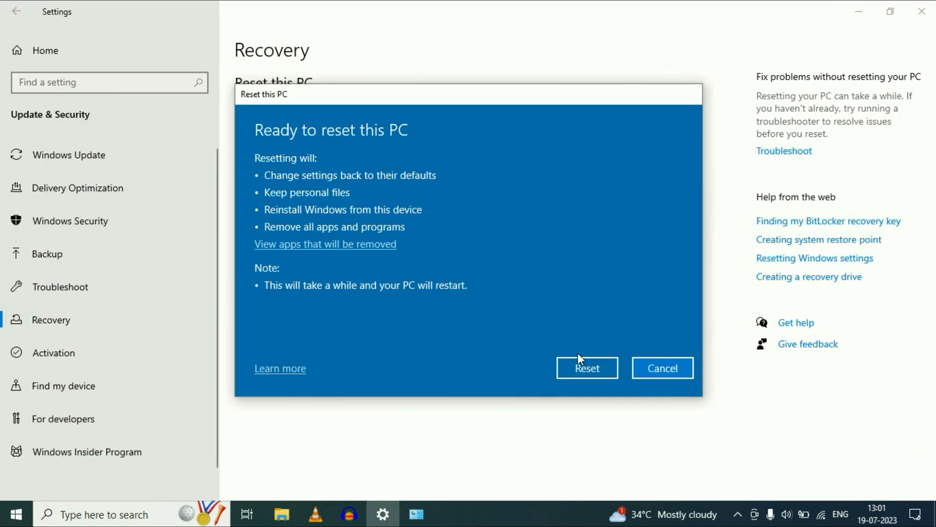
mouse_move(607, 315)
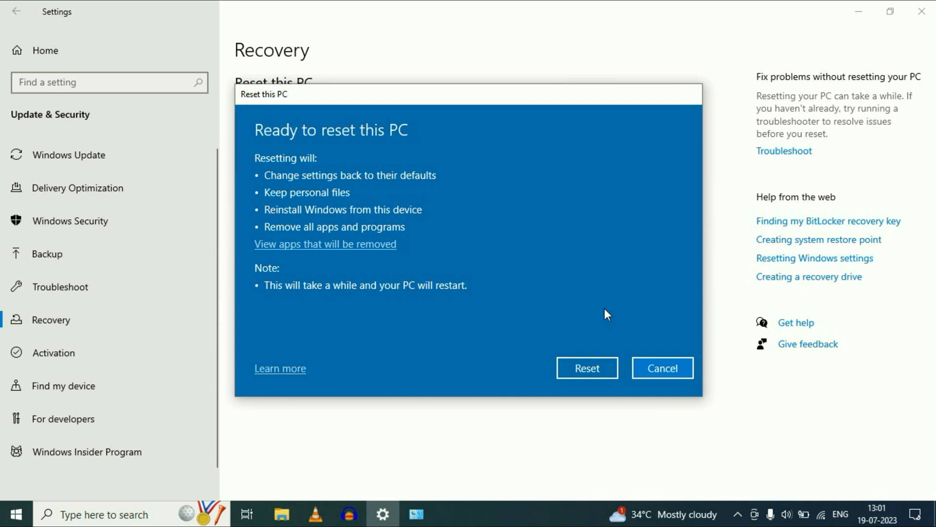
mouse_move(586, 368)
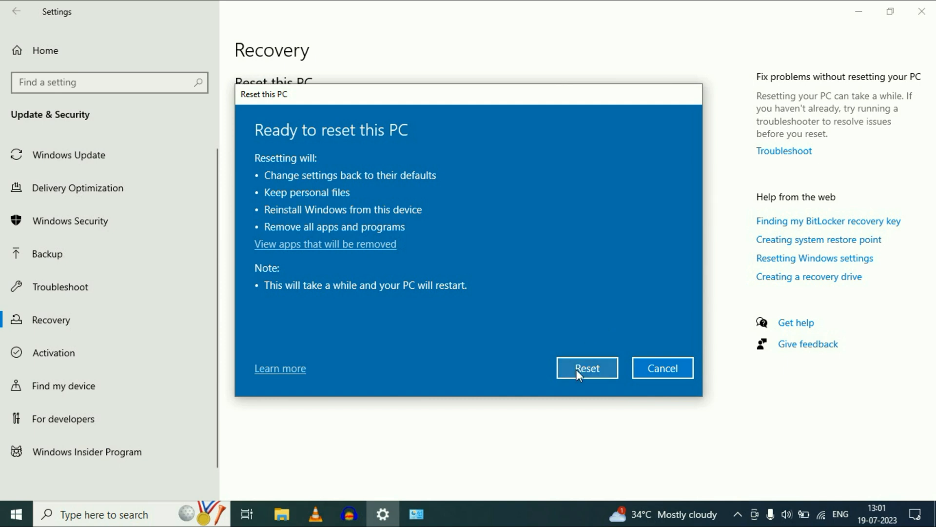
mouse_move(538, 376)
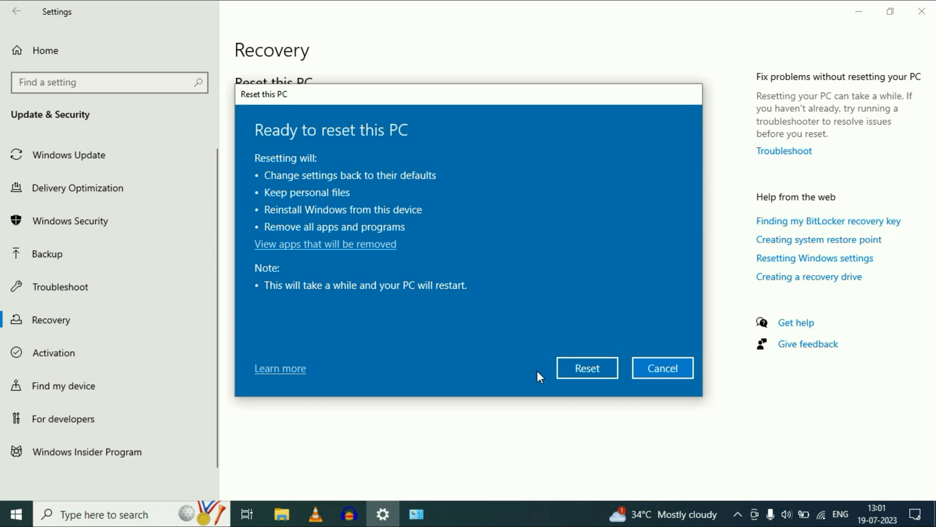
mouse_move(663, 367)
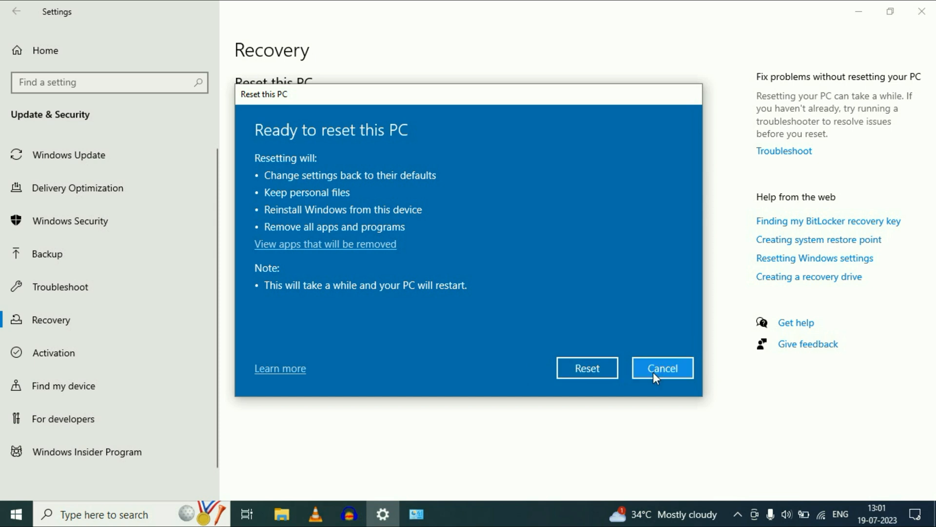